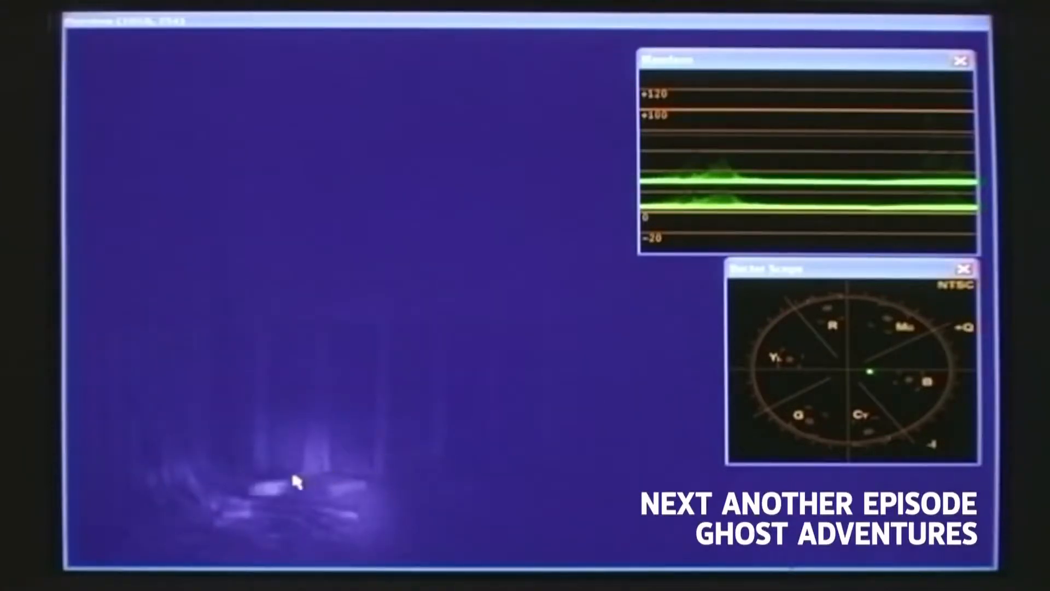
{"action": "mouse_move", "coordinate": [506, 414]}
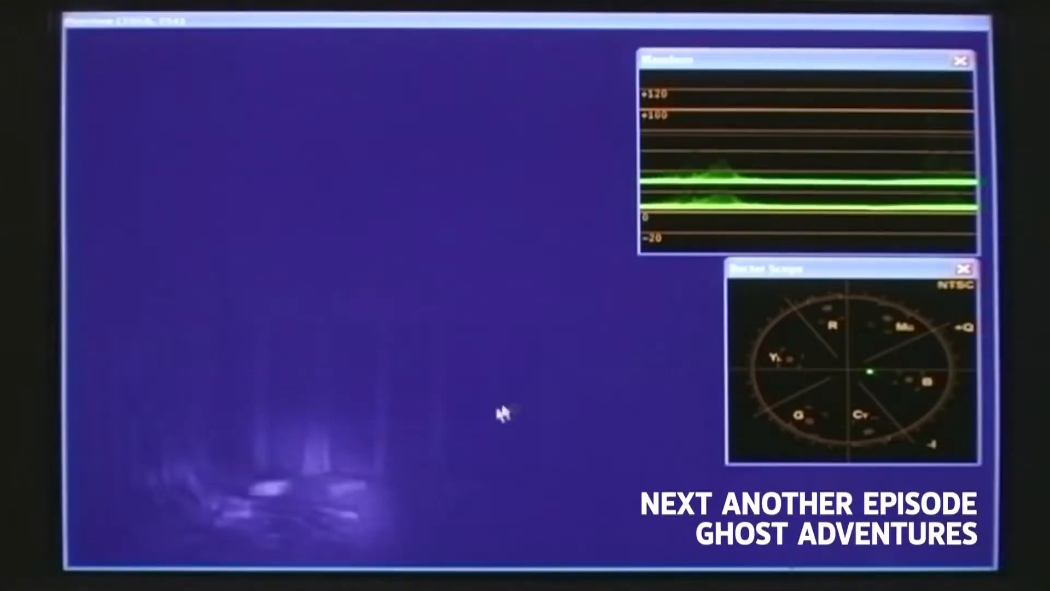